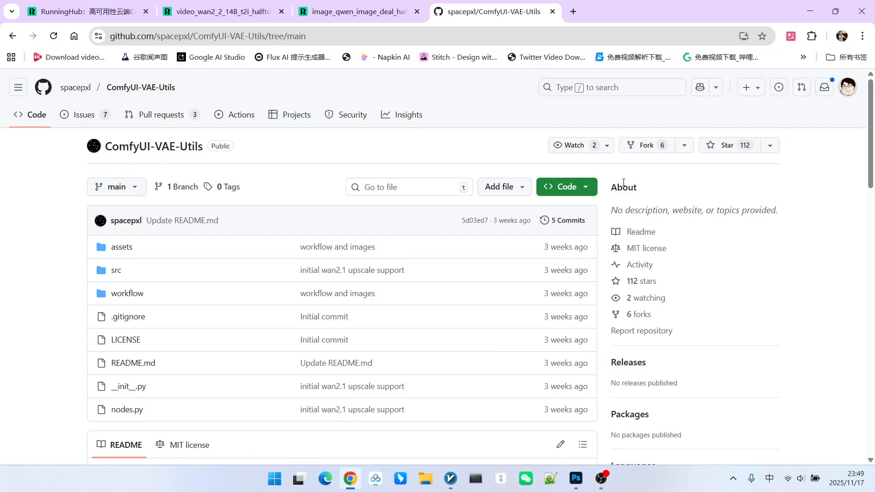
mouse_move(661, 174)
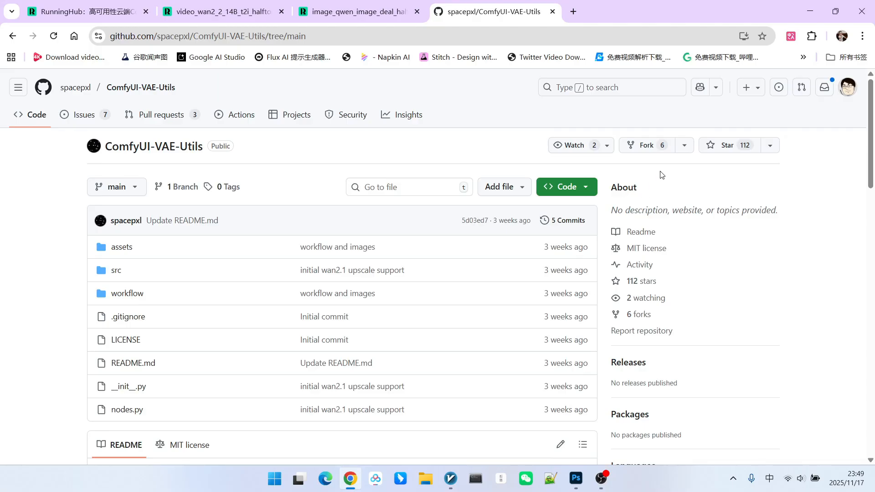
mouse_move(677, 191)
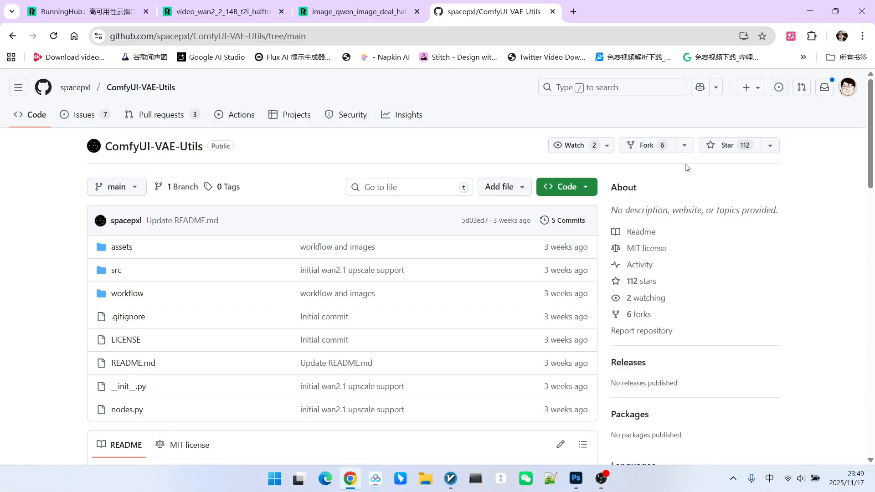
mouse_move(93, 177)
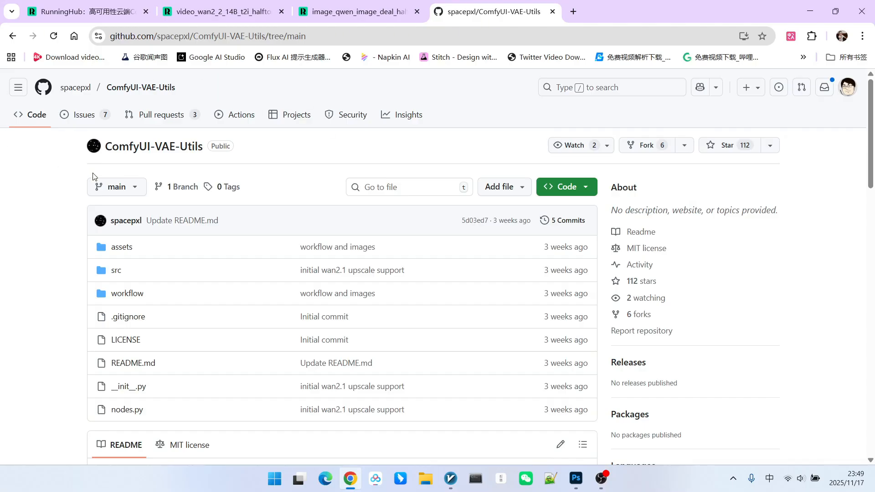
mouse_move(249, 160)
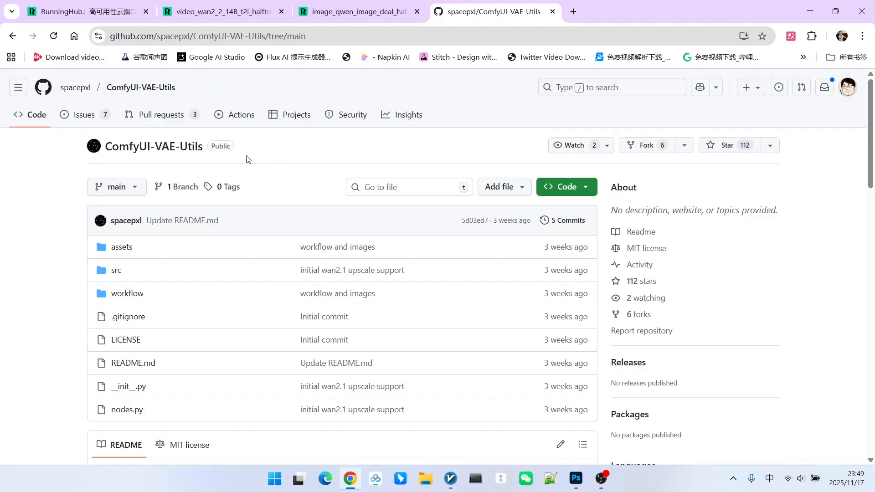
mouse_move(417, 156)
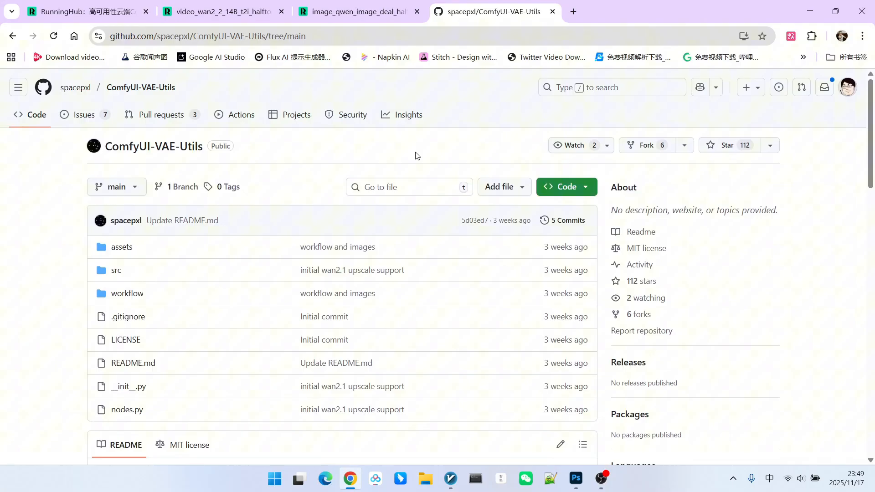
Scroll down the RunningHub ComfyUI Cloud home page and back up to the top
scroll("down", 3)
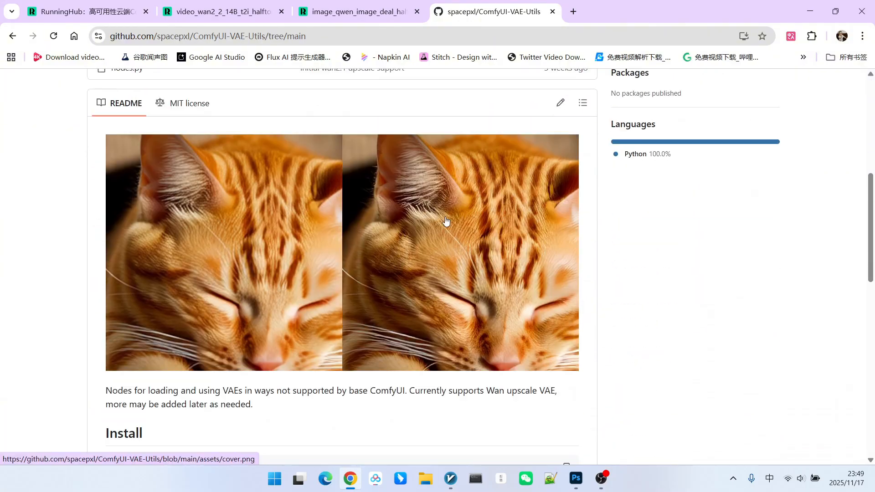
scroll("down", 3)
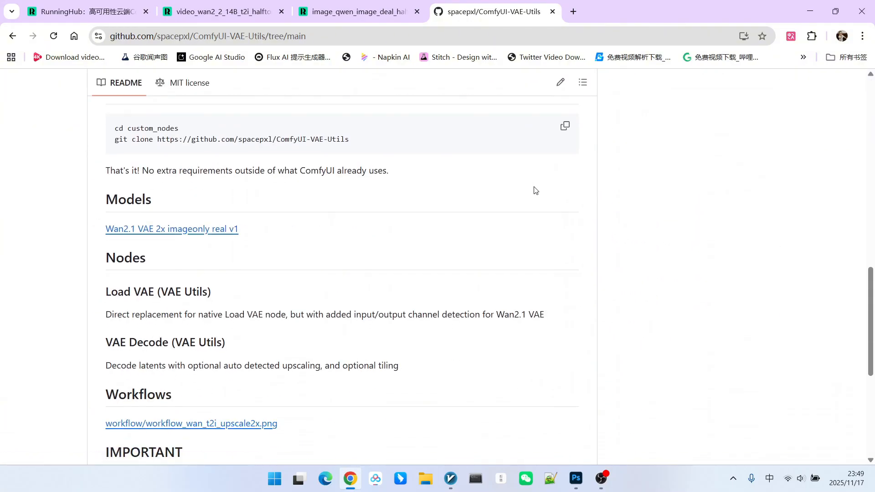
scroll("down", 3)
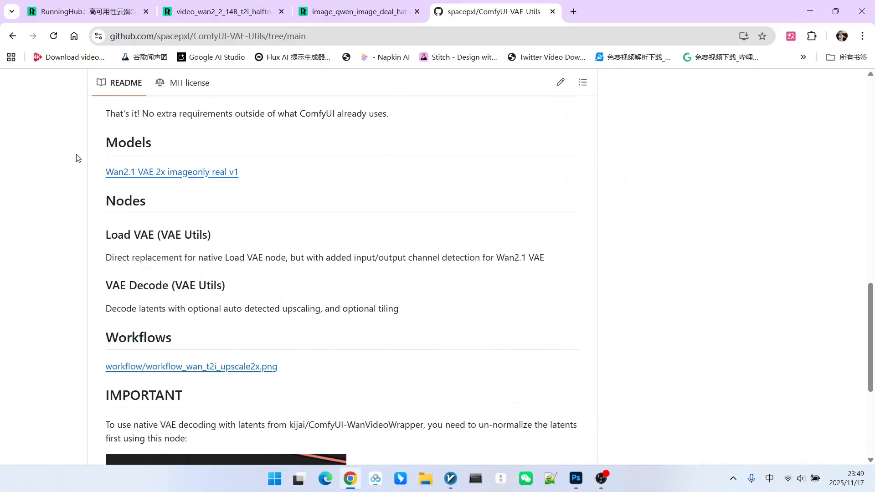
mouse_move(166, 174)
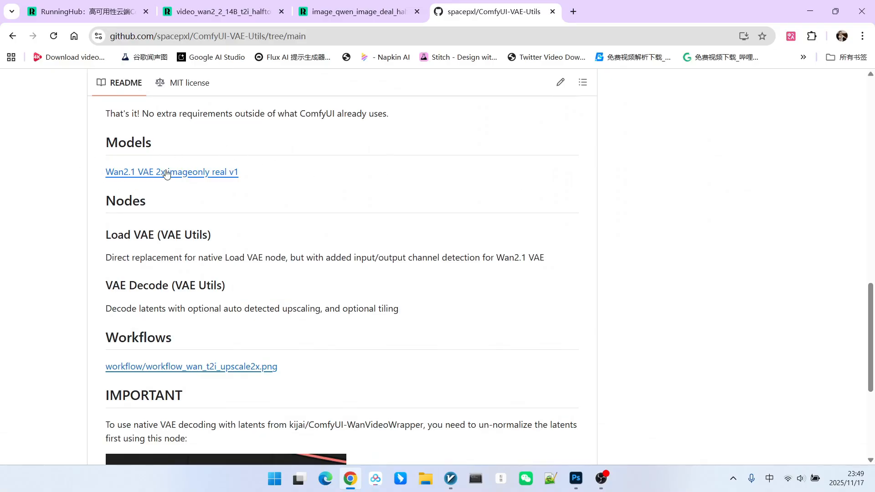
scroll("down", 3)
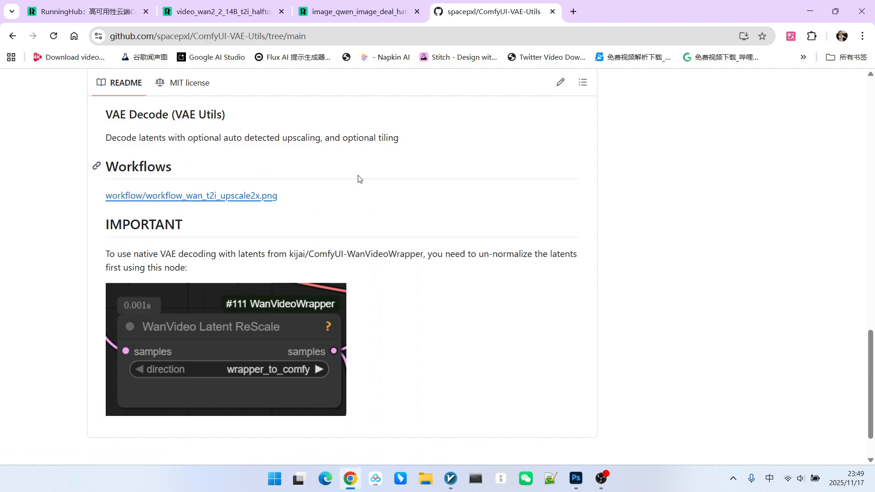
mouse_move(103, 191)
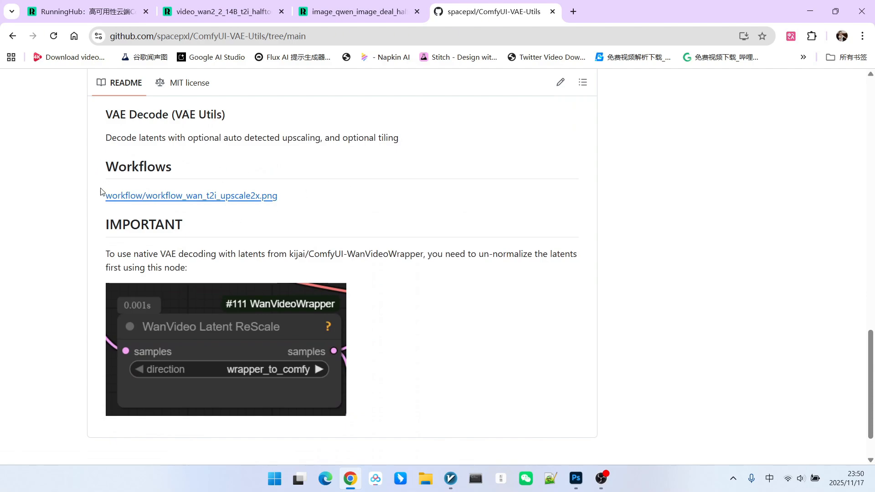
scroll("down", 3)
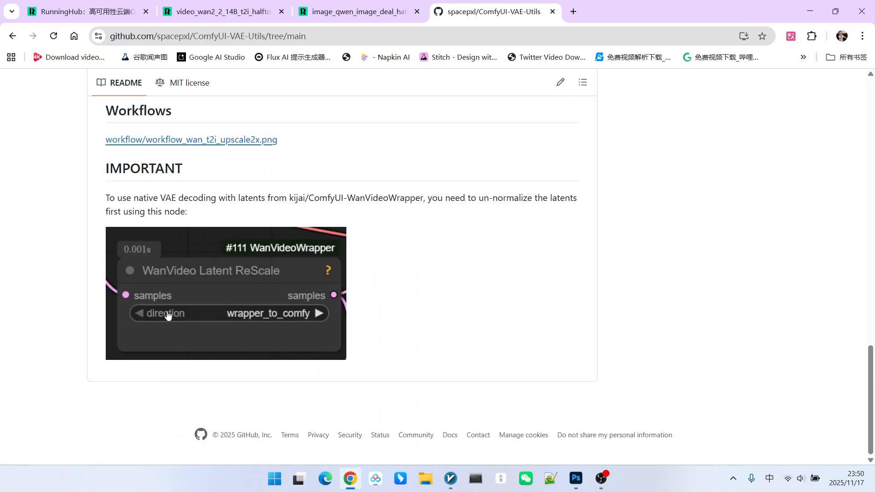
mouse_move(217, 284)
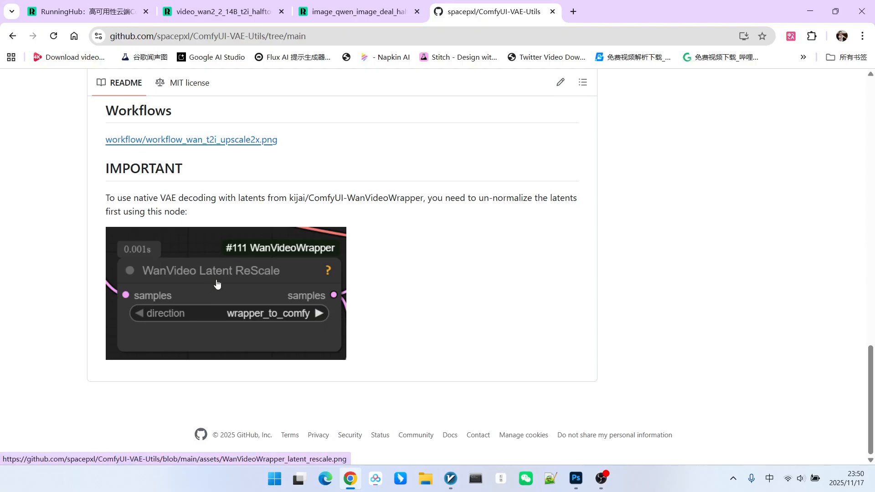
mouse_move(259, 281)
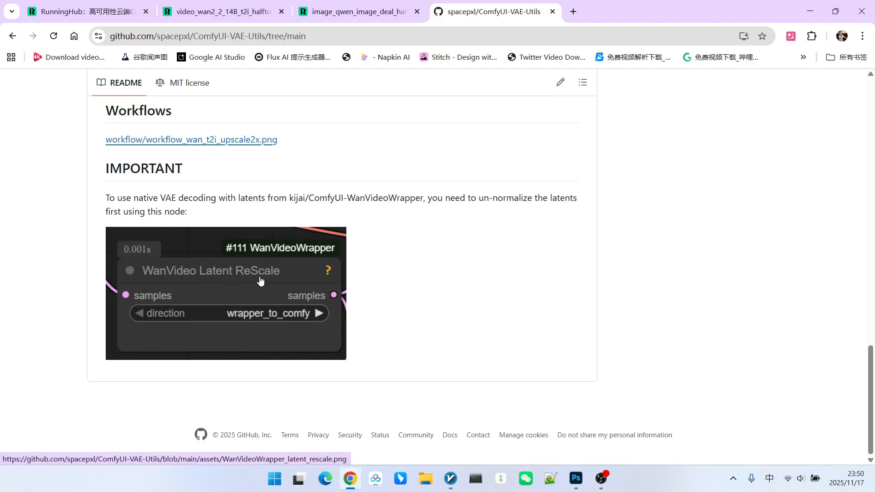
scroll("up", 3)
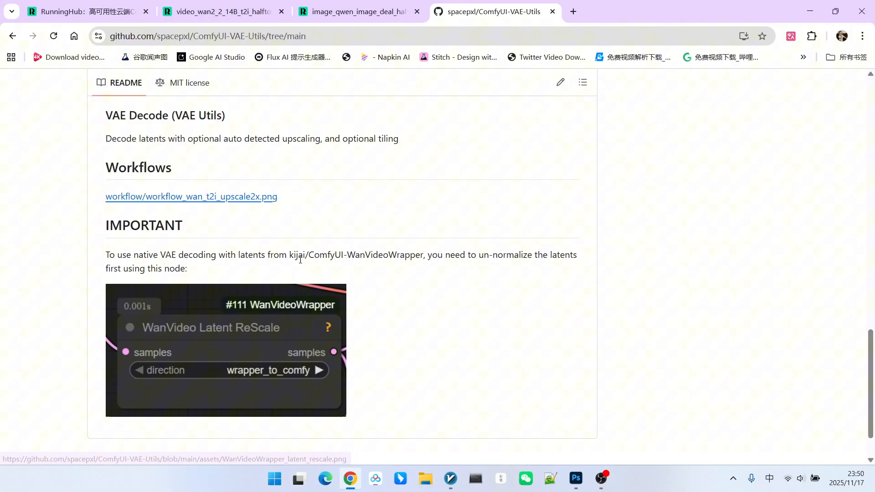
scroll("up", 3)
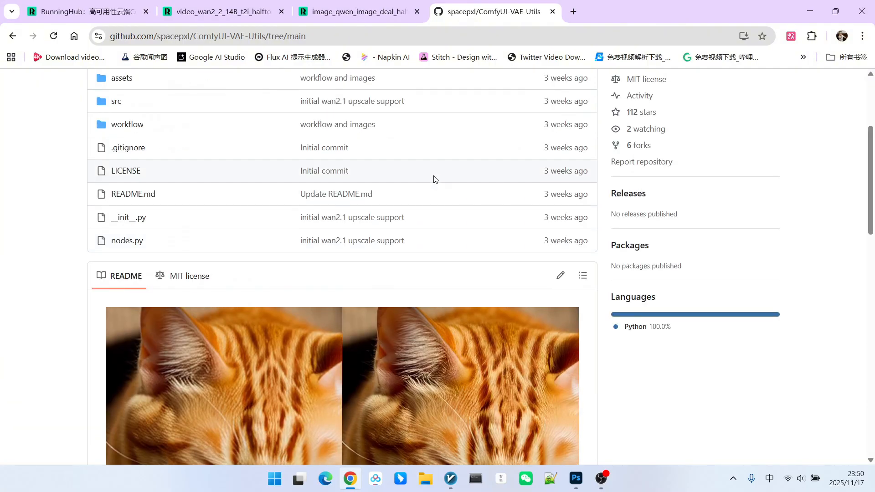
scroll("up", 3)
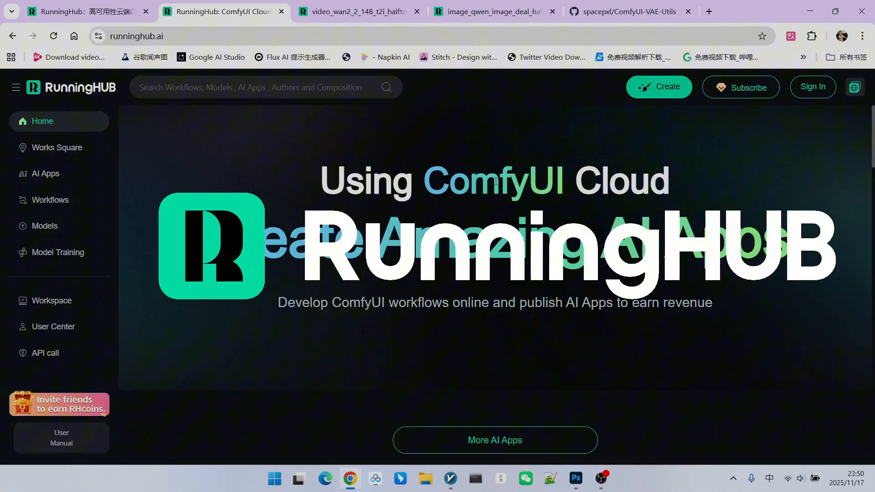
Bring Photoshop's blank 1920×1080 canvas forward to mark out the rectangle with guides
left_click(575, 479)
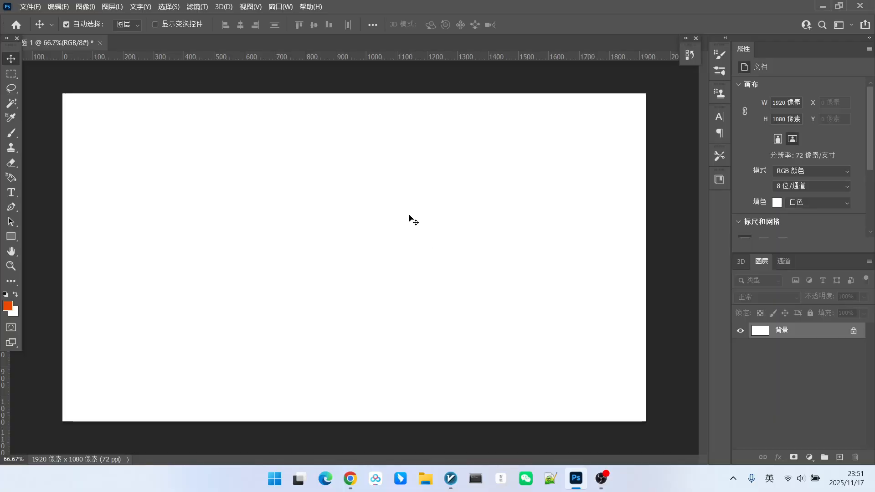
mouse_move(361, 154)
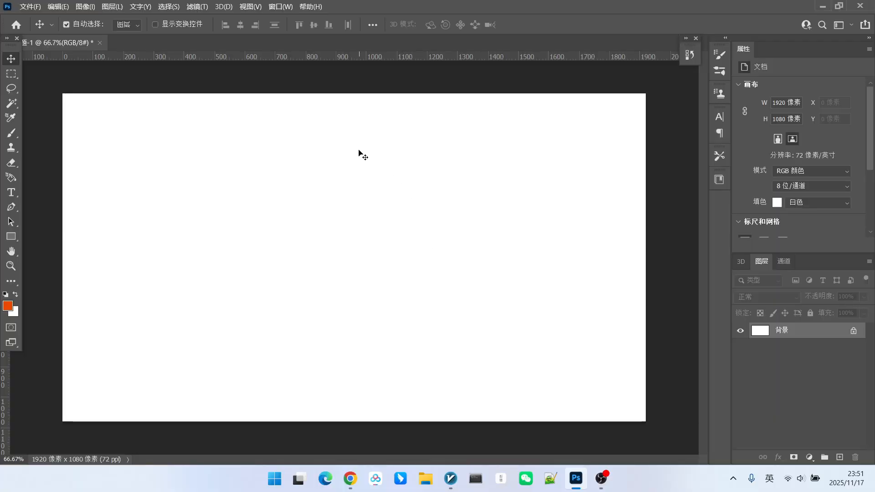
mouse_move(360, 134)
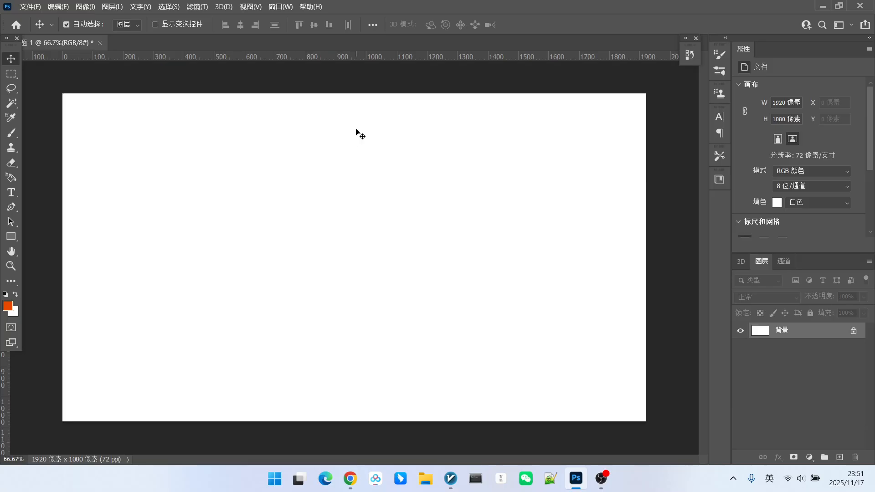
mouse_move(372, 125)
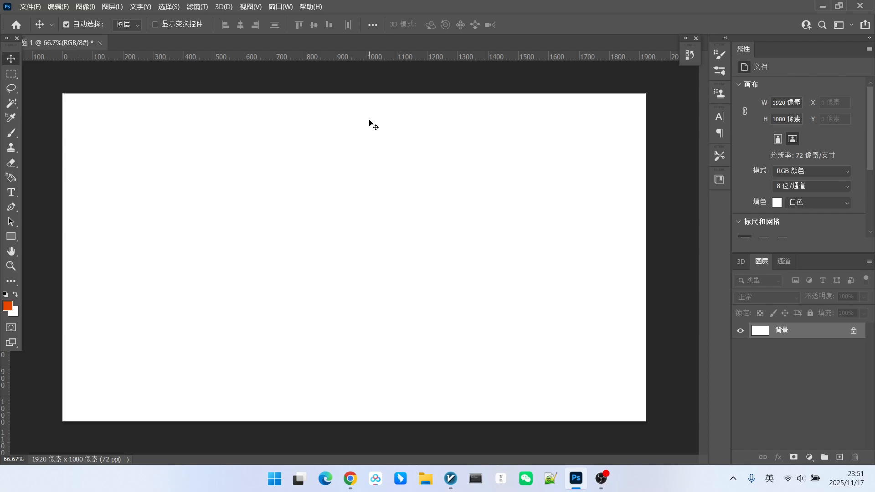
mouse_move(382, 107)
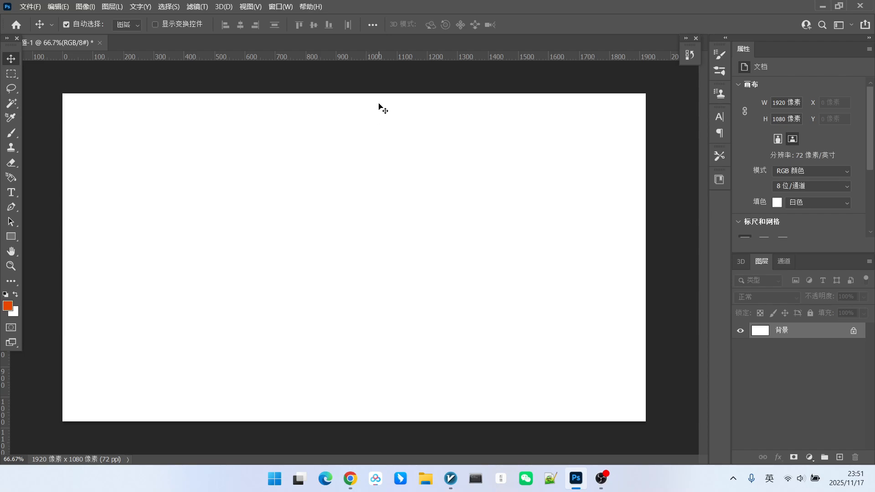
mouse_move(572, 213)
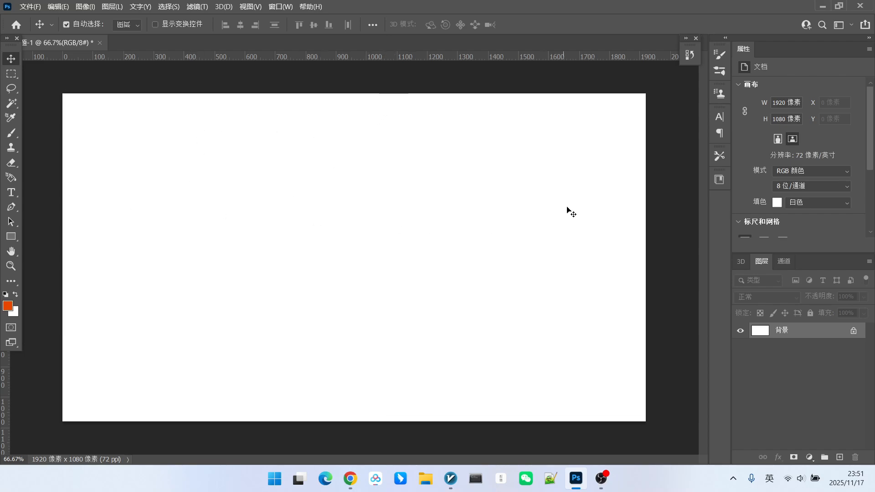
mouse_move(258, 111)
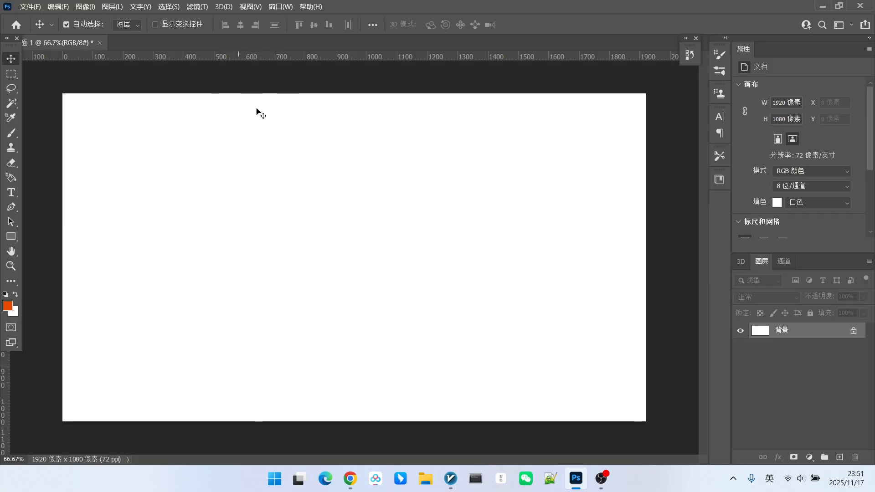
mouse_move(263, 93)
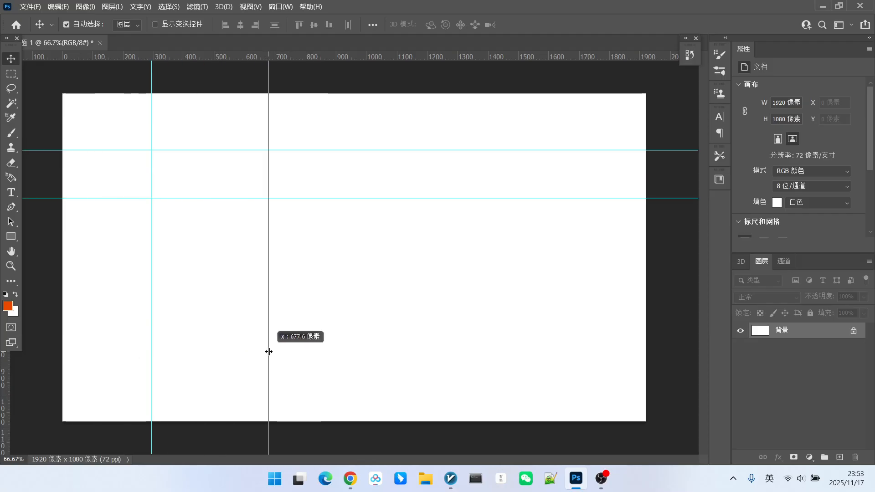
Magnify the black rectangle's edge pixel by pixel, revealing the grey partial-pixel row
left_click(11, 266)
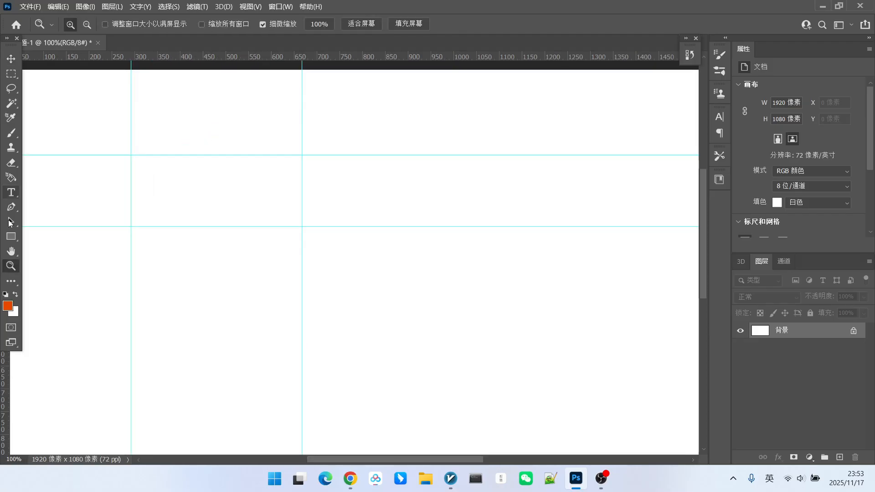
mouse_move(42, 241)
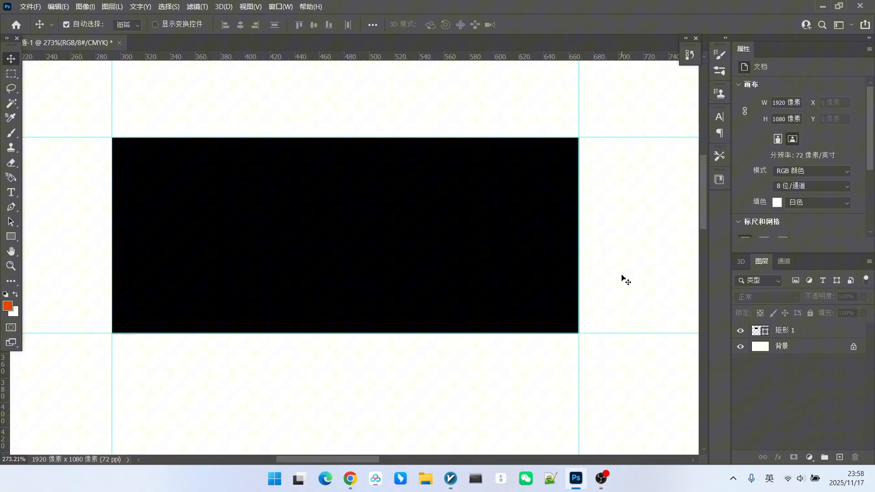
left_click(10, 266)
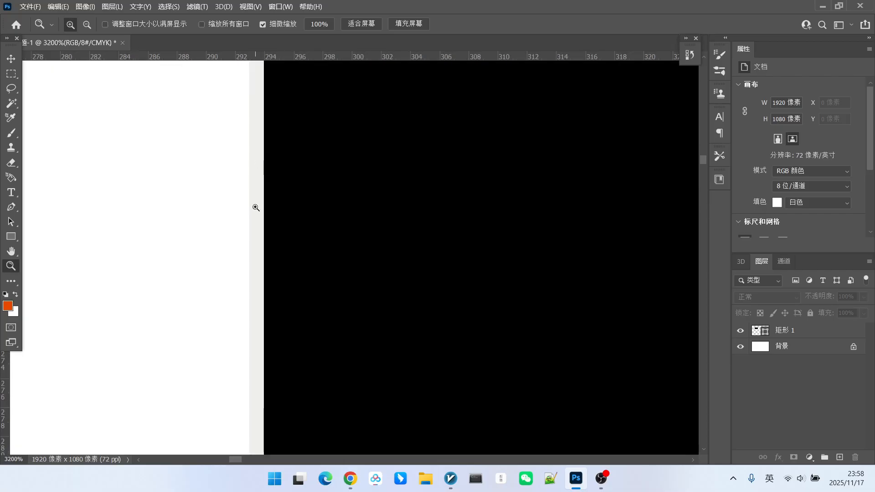
mouse_move(254, 291)
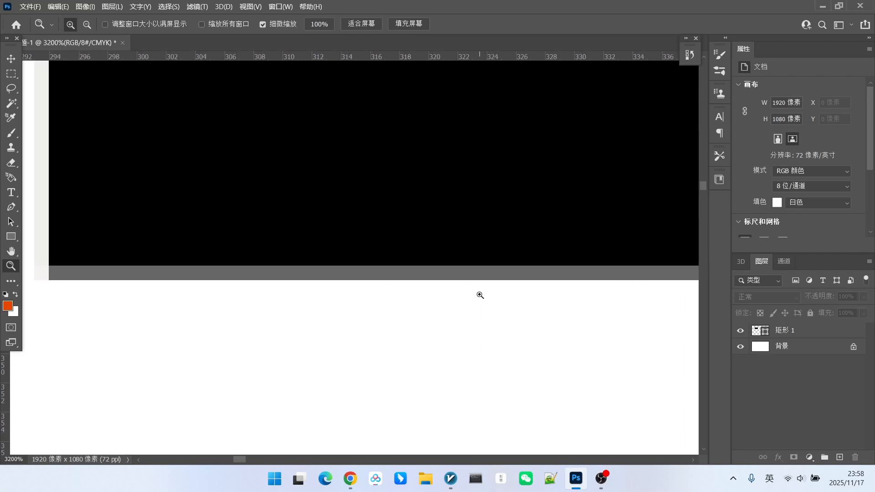
mouse_move(244, 85)
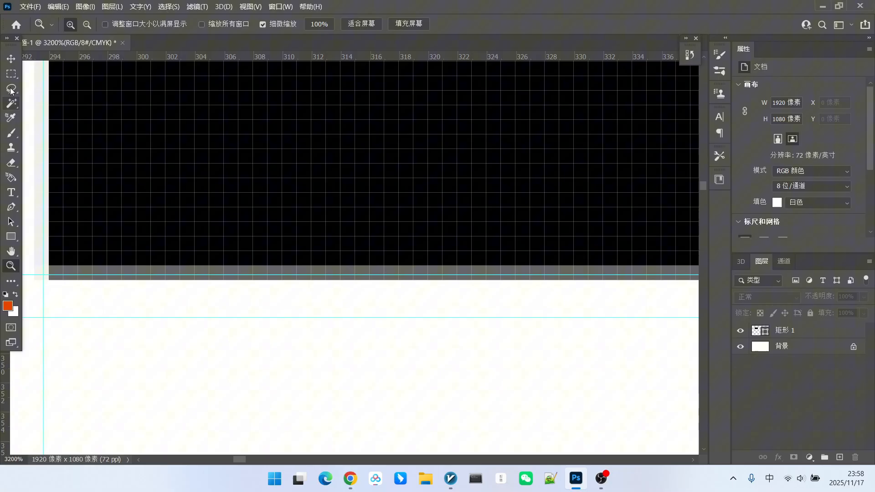
left_click(10, 57)
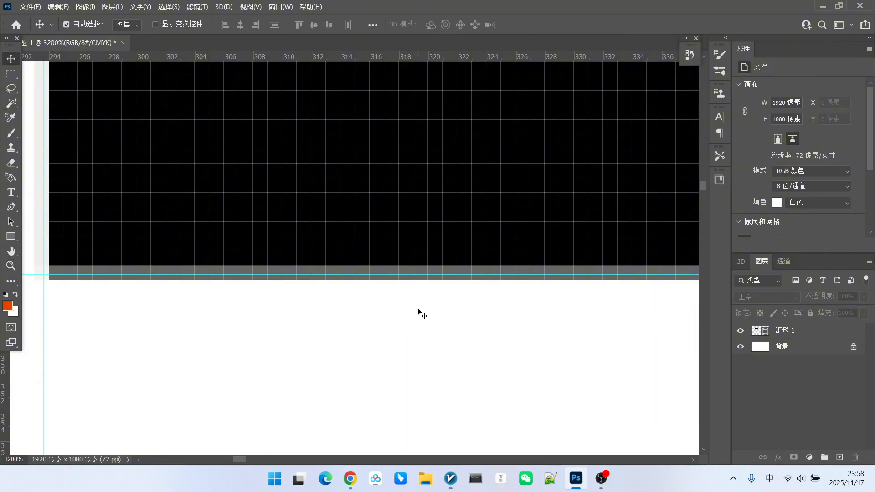
mouse_move(431, 291)
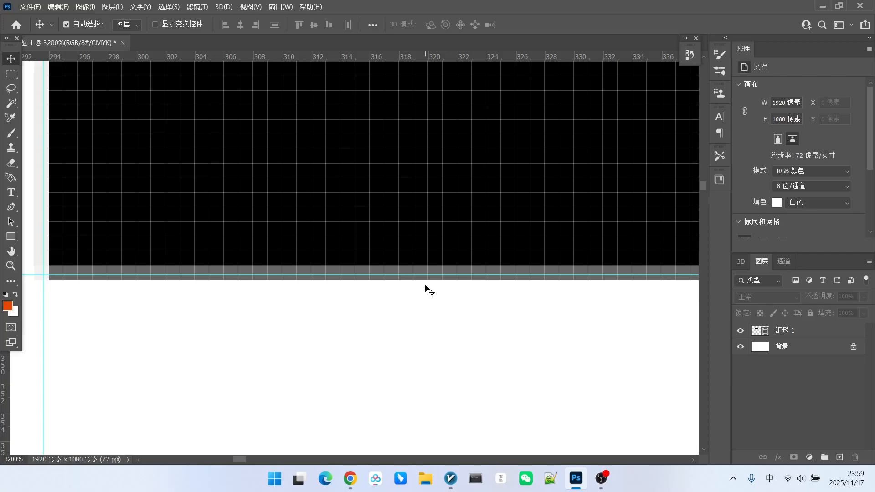
mouse_move(415, 313)
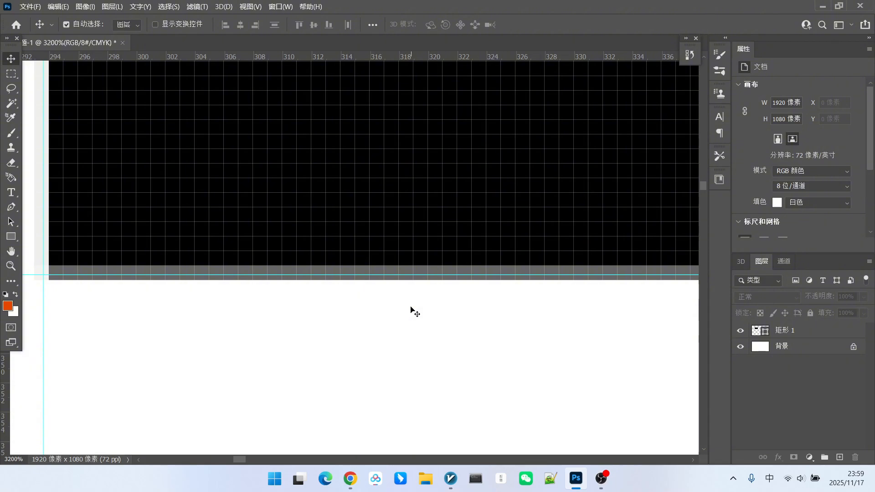
mouse_move(421, 283)
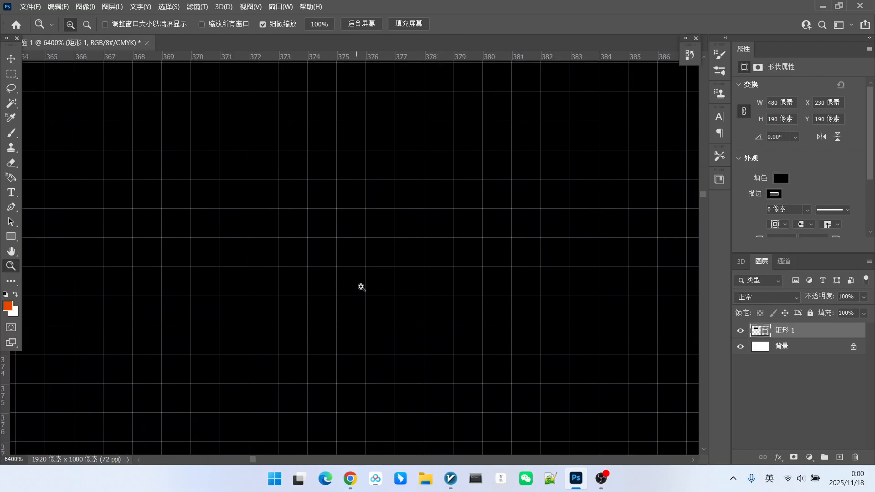
Snap the rectangle to 480×190 at X 230, Y 190 and confirm a crisp edge
scroll("down", 3)
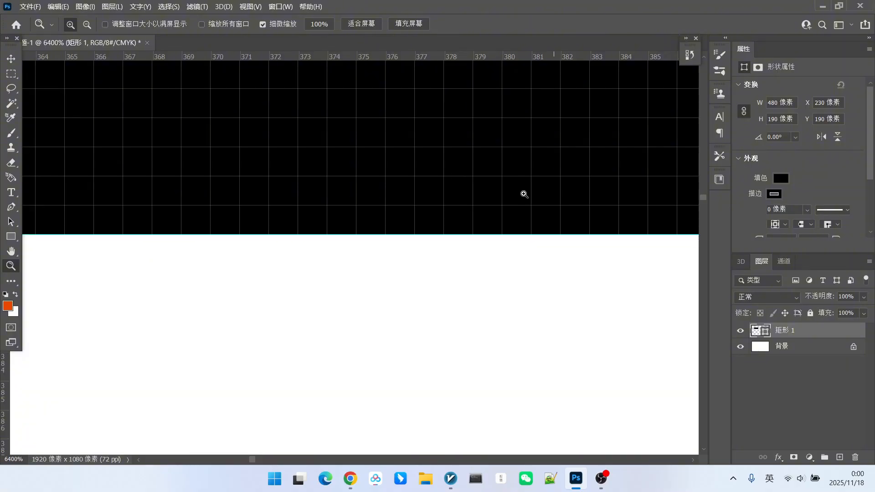
mouse_move(509, 294)
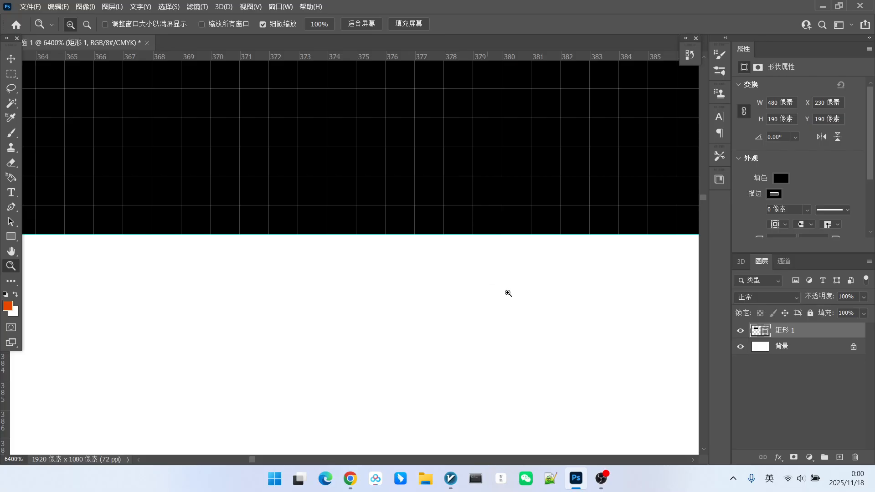
mouse_move(634, 341)
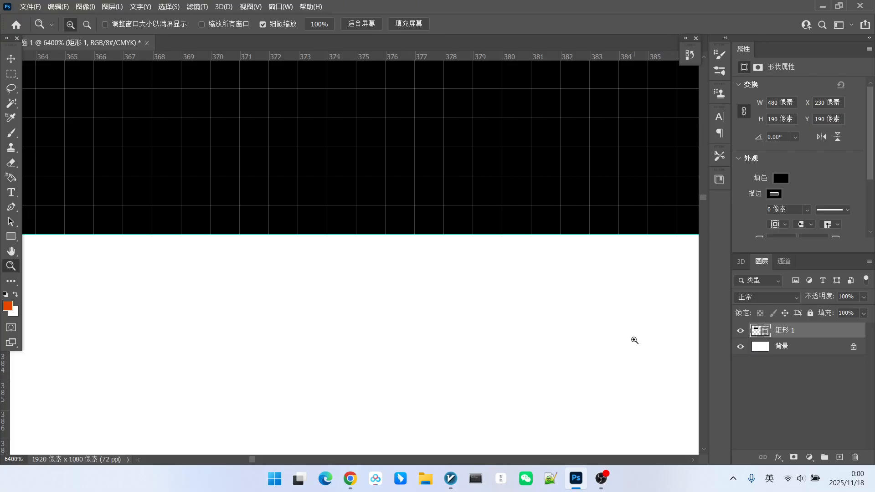
mouse_move(502, 281)
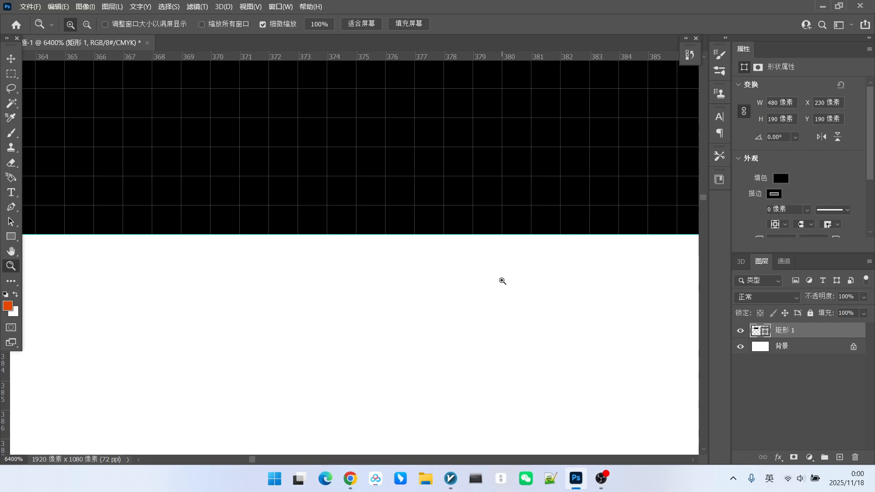
mouse_move(368, 480)
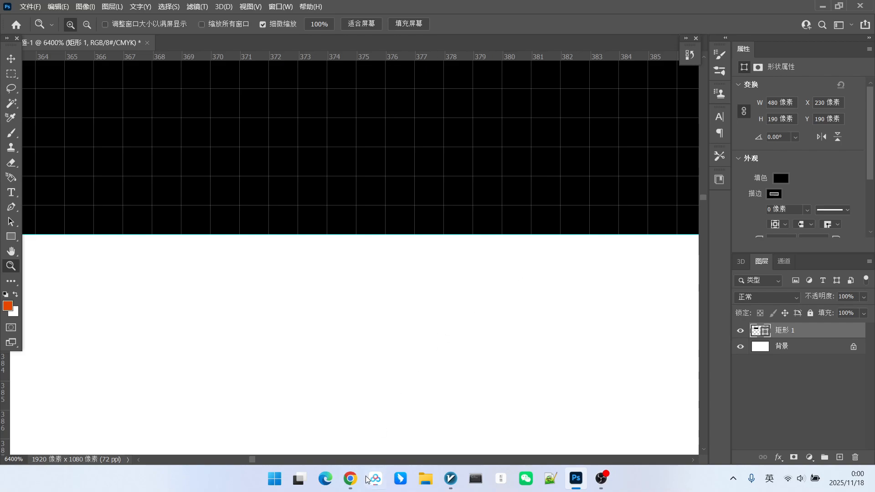
Show the spacepxl/ComfyUI-VAE-Utils README at its Wan2.1 VAE 2x Models and Nodes sections
left_click(349, 478)
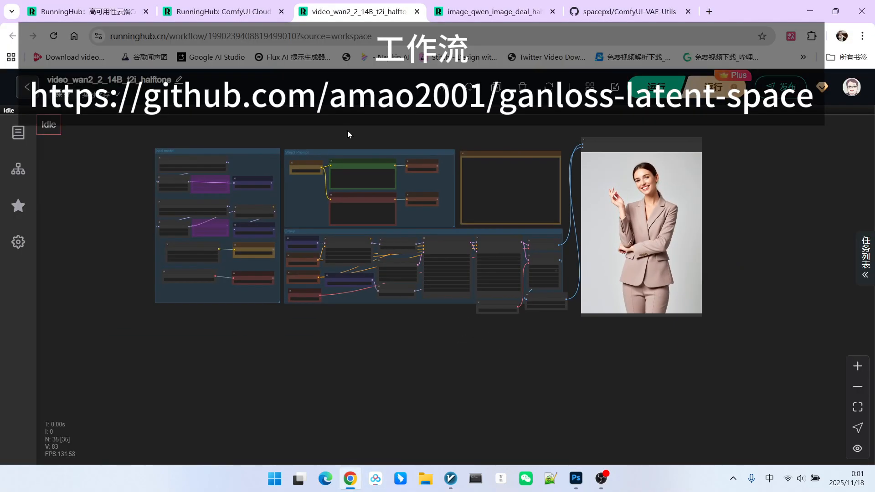
scroll("up", 3)
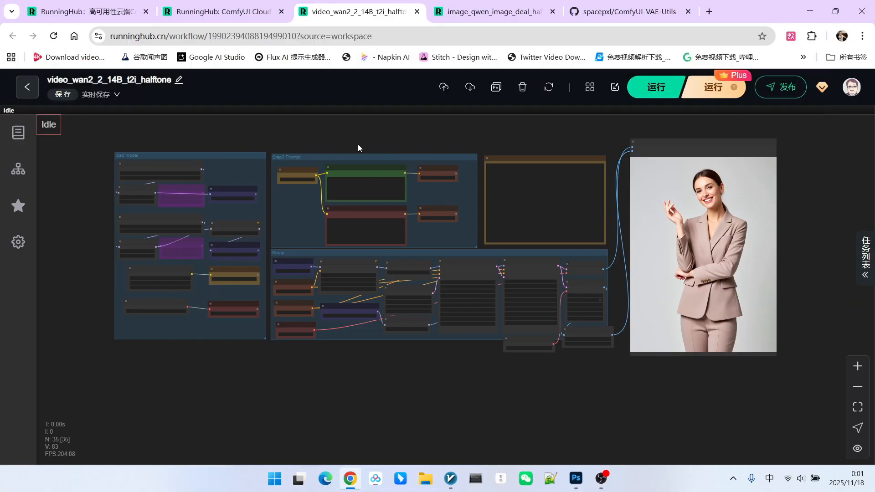
left_click(631, 11)
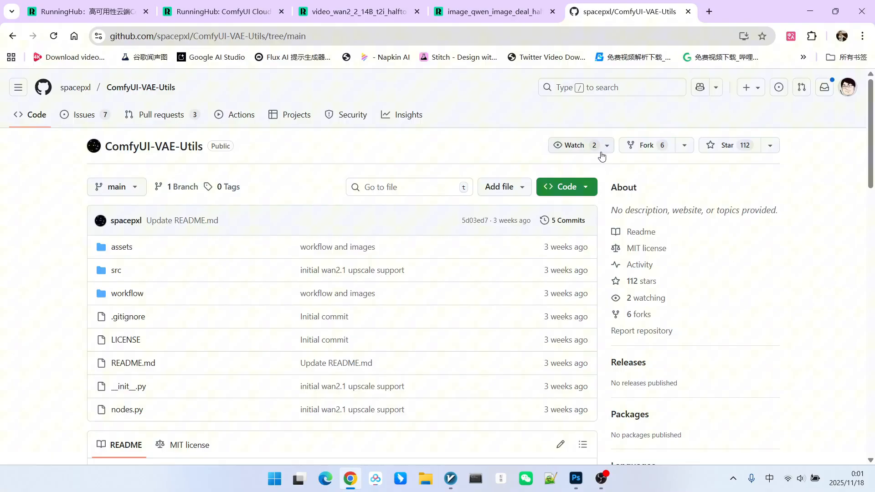
scroll("down", 3)
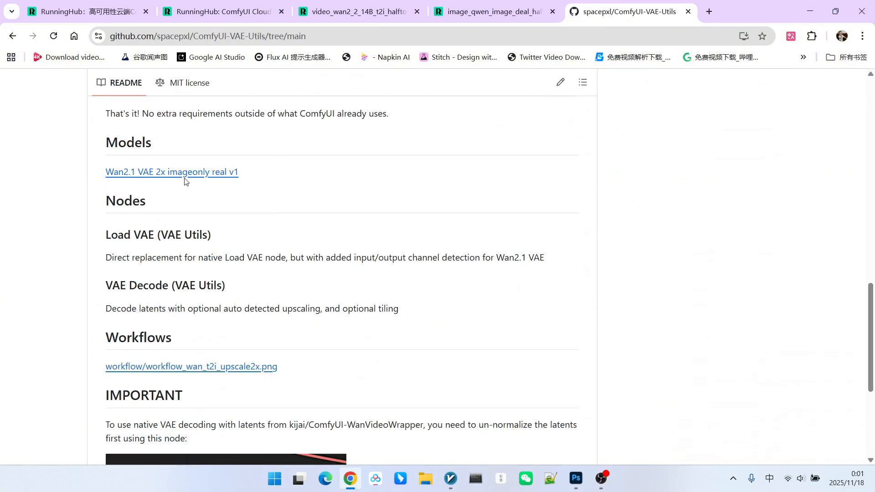
mouse_move(171, 172)
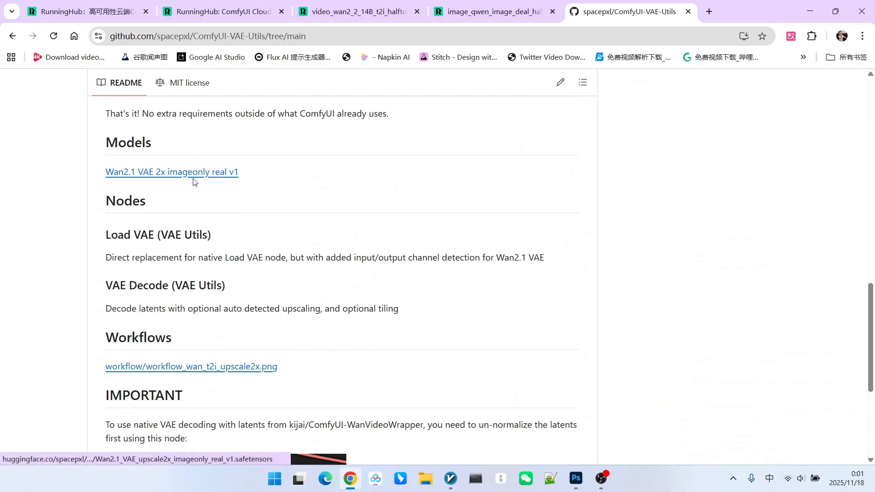
mouse_move(227, 144)
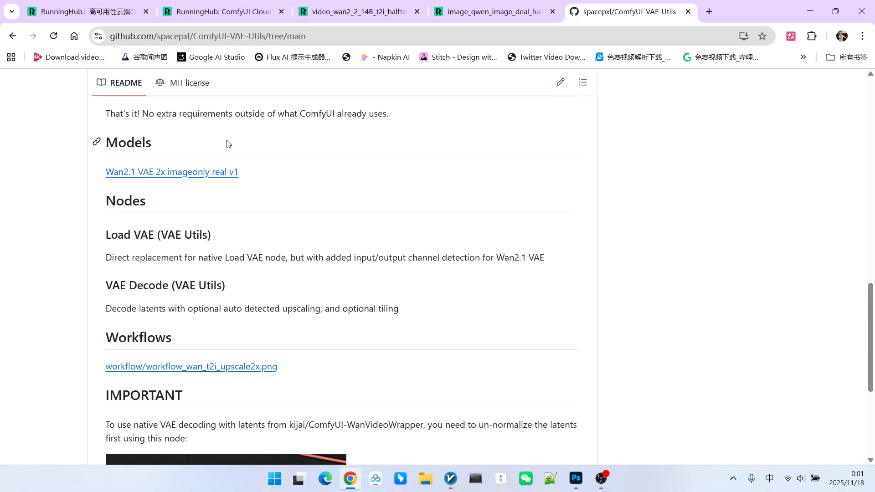
mouse_move(121, 199)
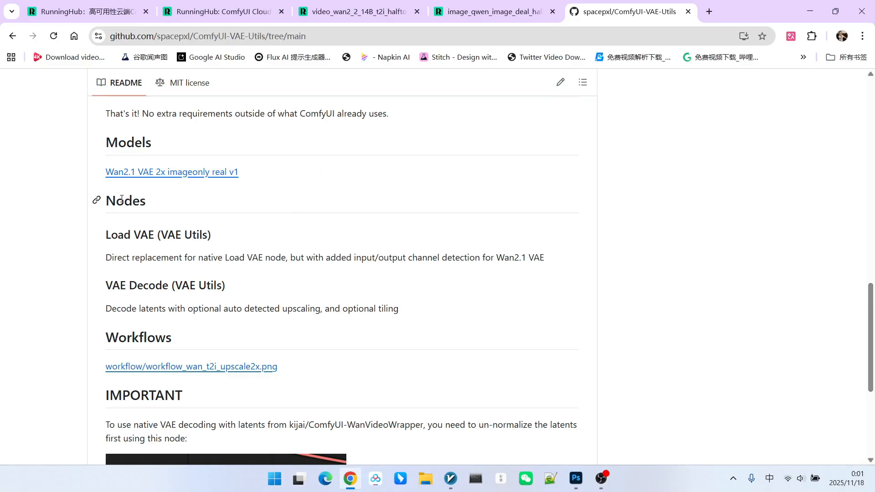
Open the video_wan2_2_14B_t2i_halftone workflow and zoom to its Load VAE (VAE Utils) node
left_click(357, 11)
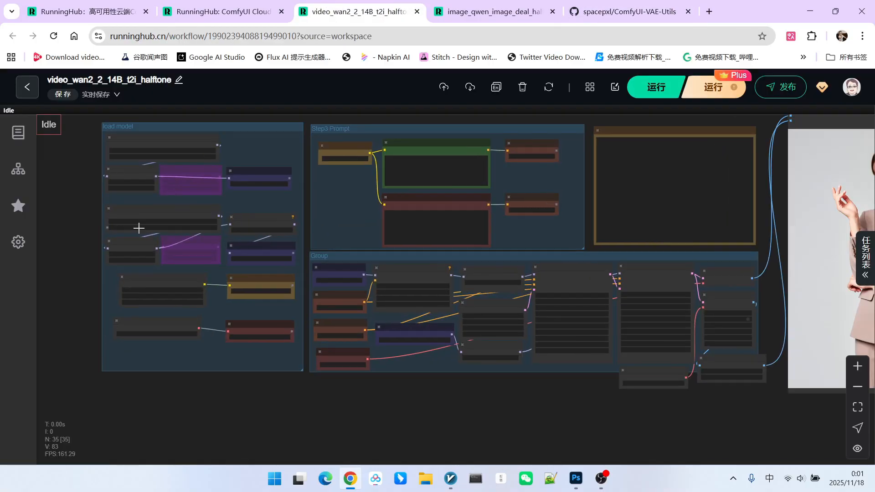
scroll("up", 3)
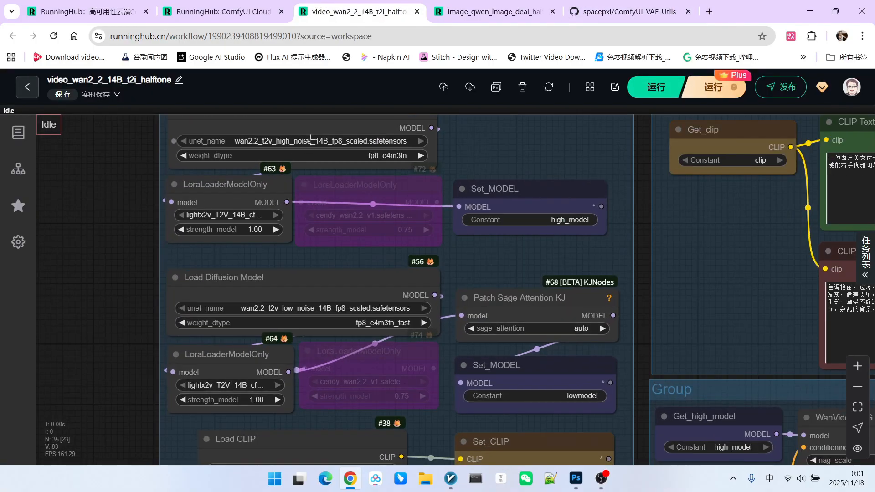
scroll("down", 3)
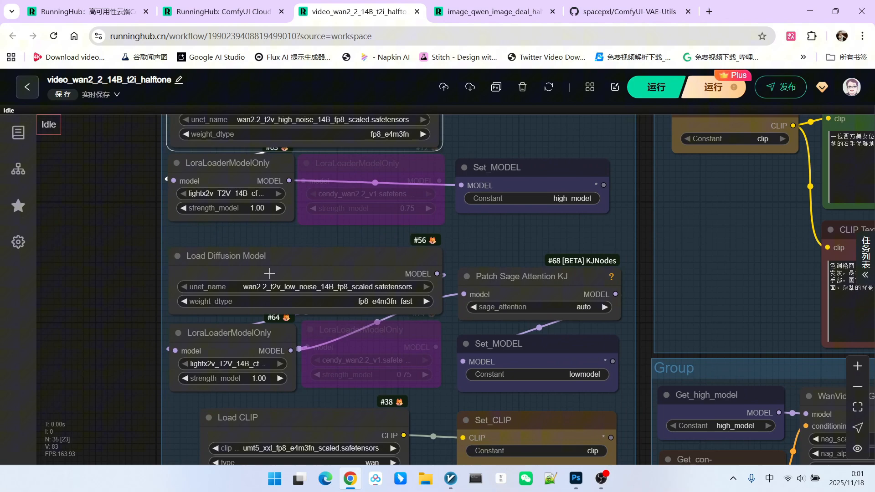
left_click(227, 162)
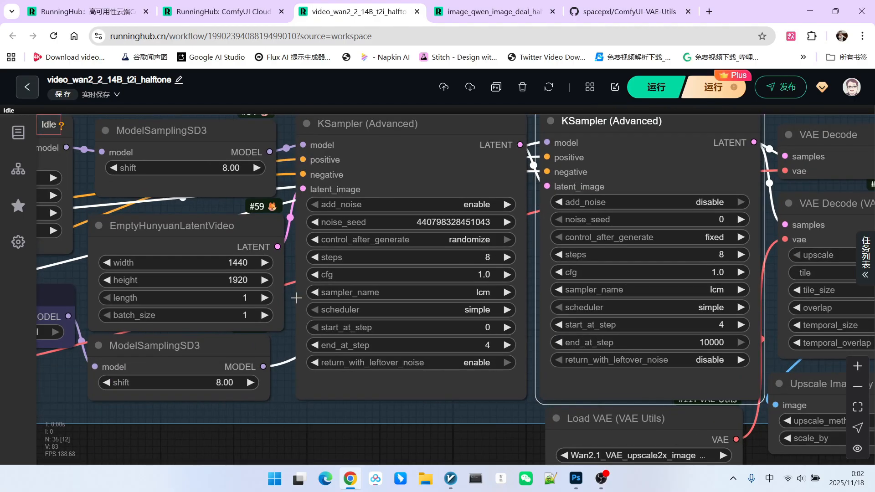
mouse_move(408, 313)
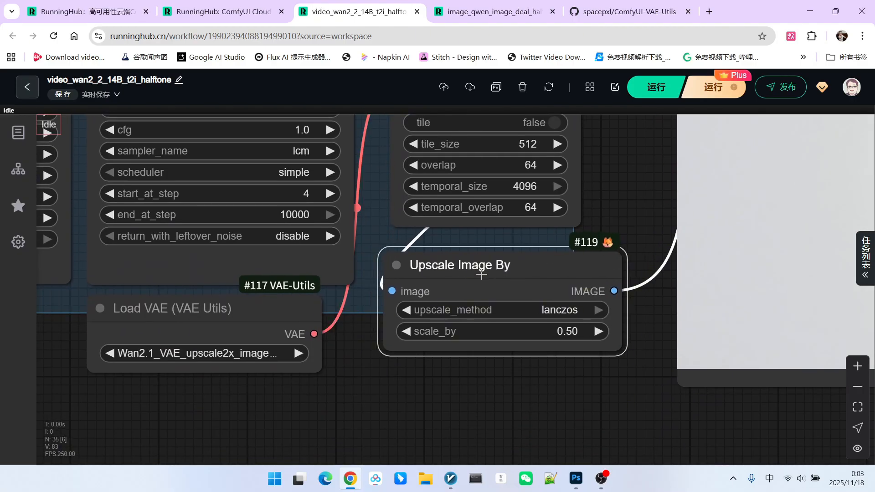
left_click(458, 265)
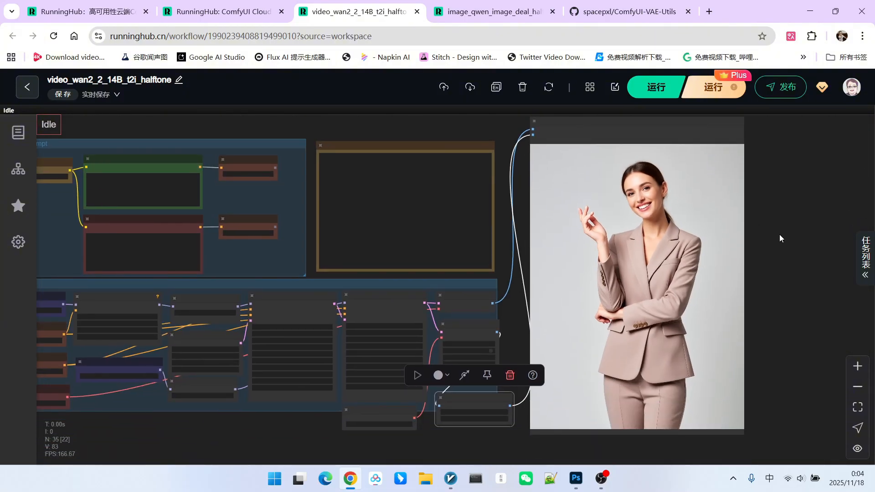
mouse_move(783, 236)
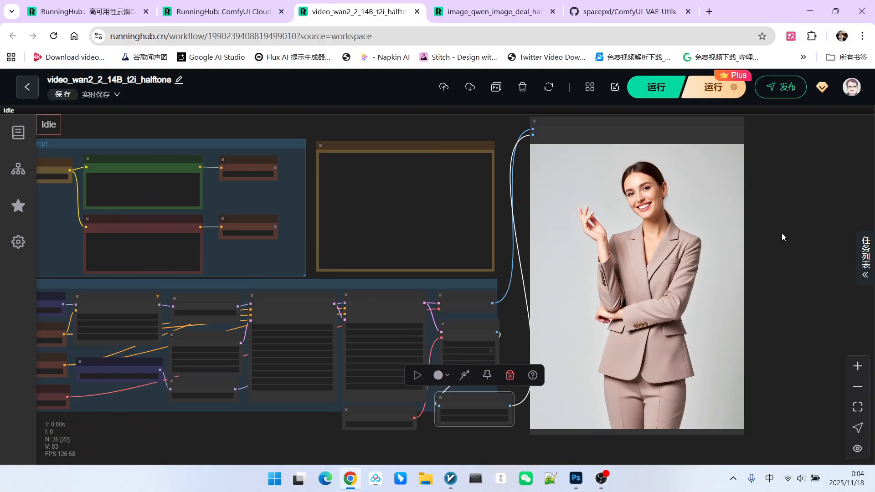
mouse_move(780, 250)
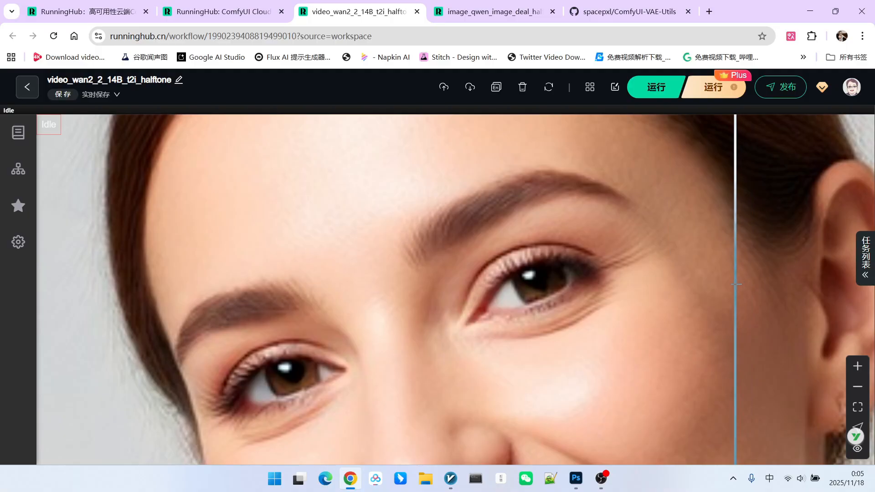
mouse_move(735, 259)
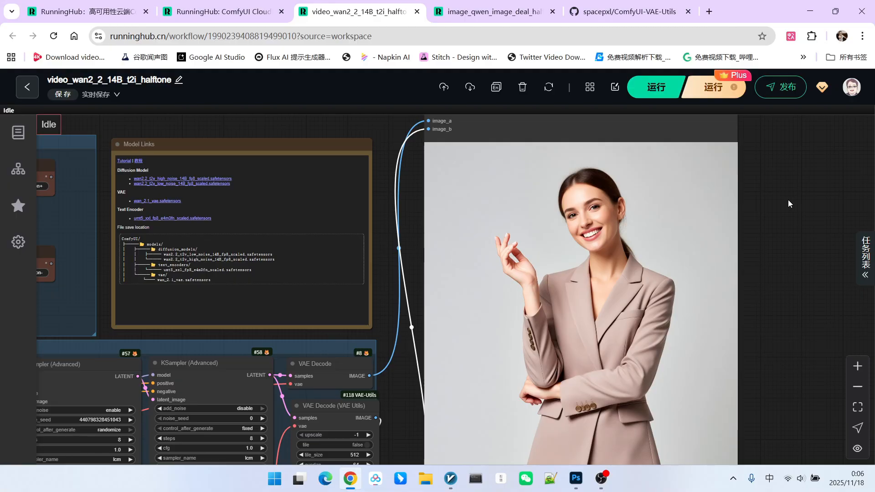
mouse_move(817, 193)
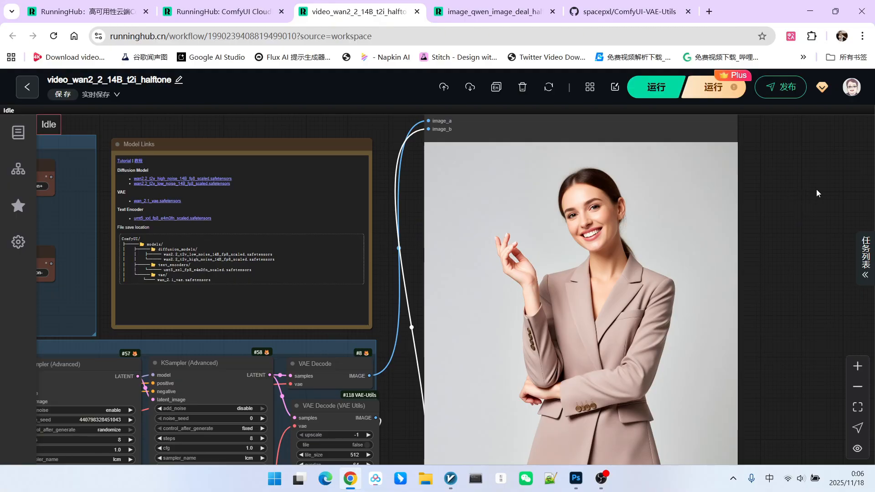
mouse_move(850, 152)
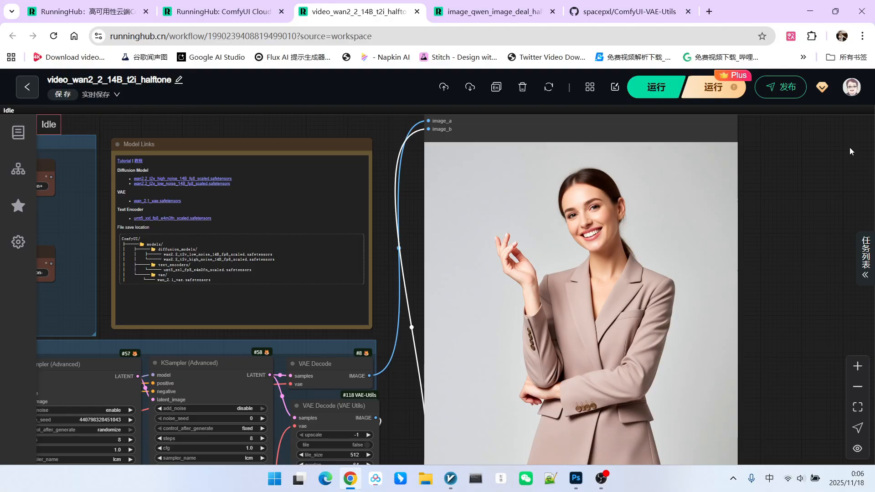
left_click(493, 11)
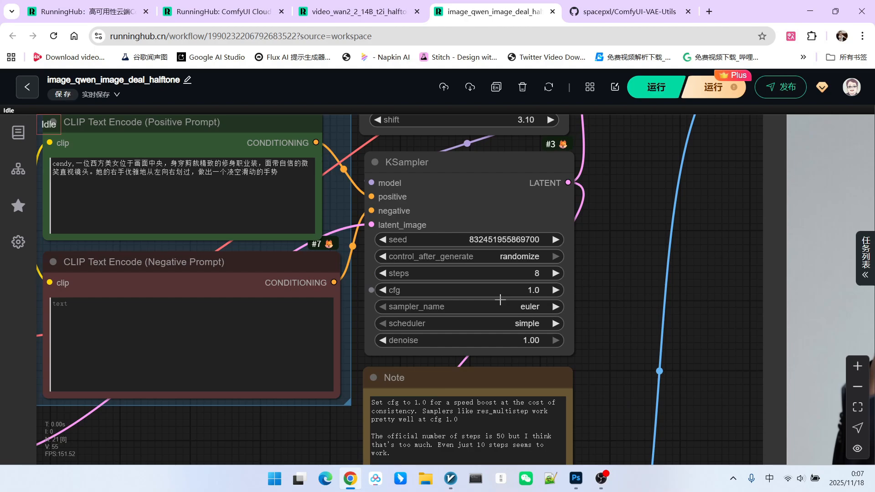
Zoom the Qwen graph onto Load VAE (VAE Utils), VAE Decode and Upscale Image By 0.50
scroll("down", 3)
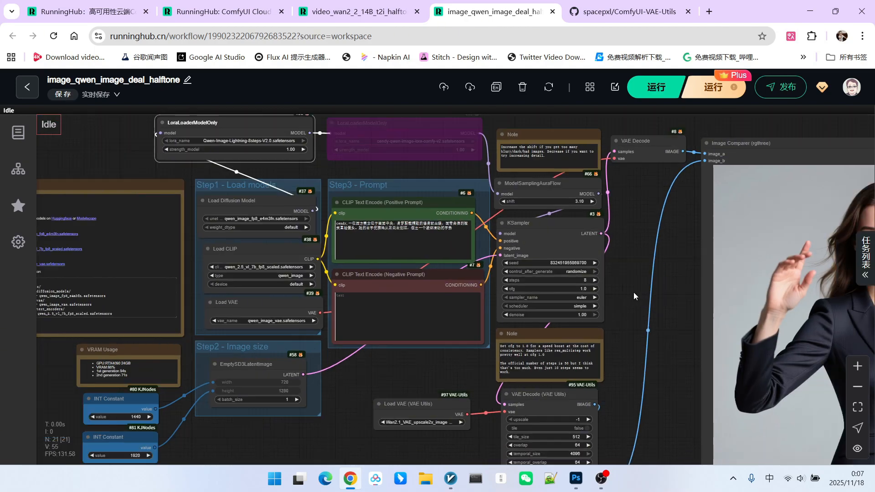
scroll("up", 3)
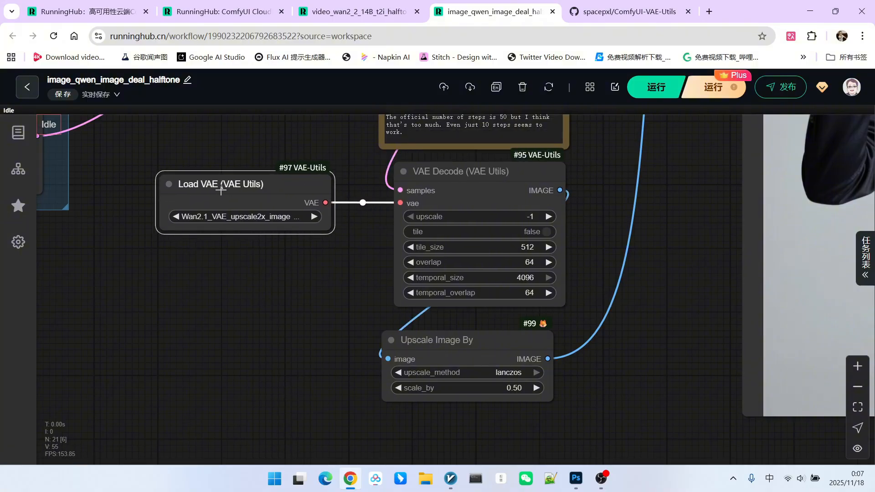
left_click(220, 184)
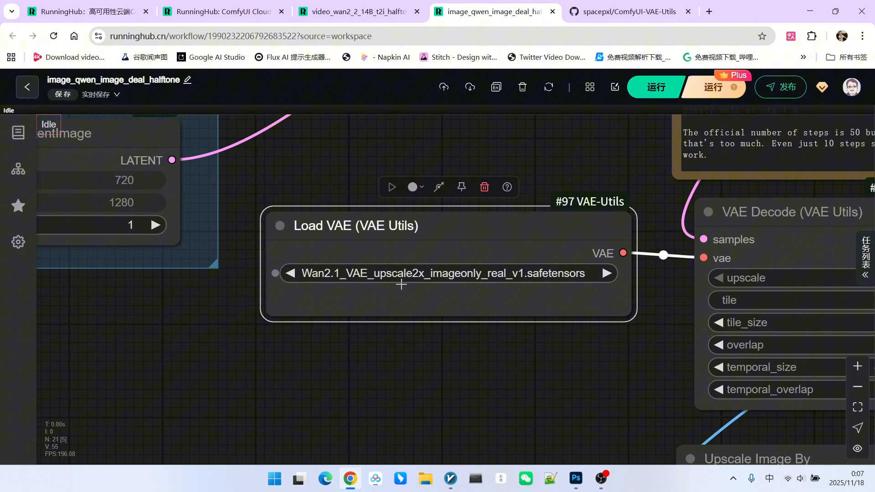
mouse_move(417, 274)
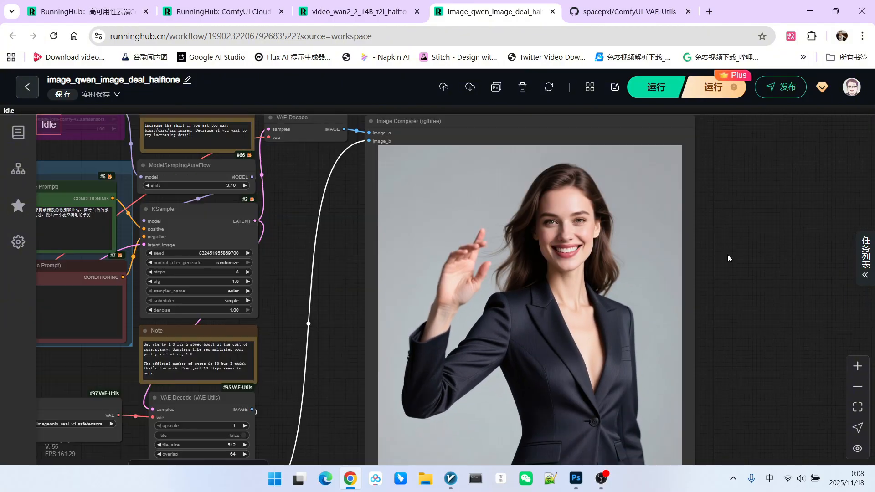
mouse_move(732, 229)
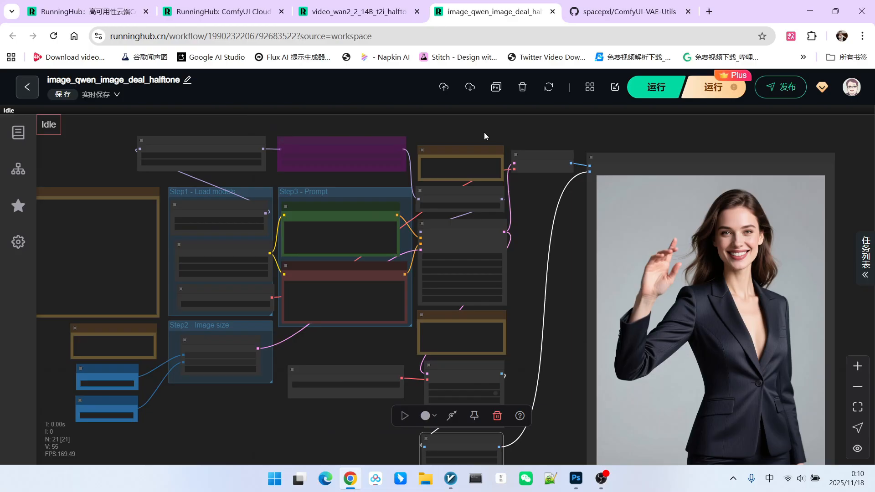
scroll("up", 3)
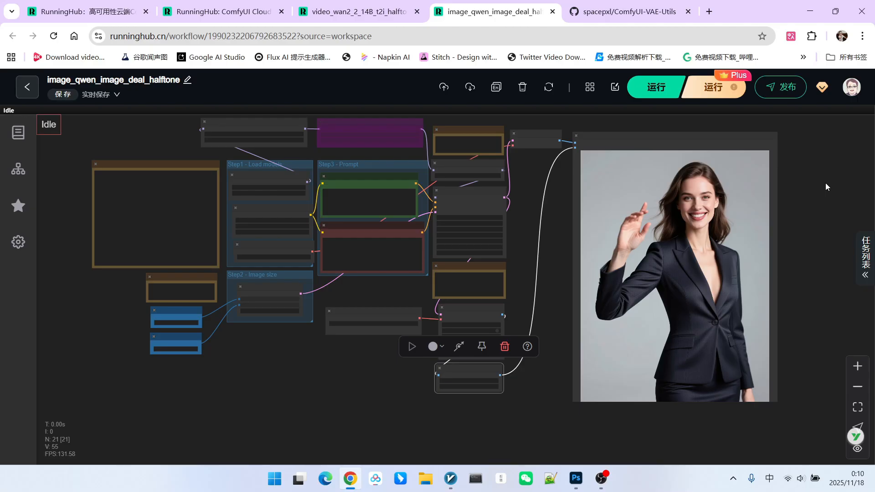
mouse_move(654, 250)
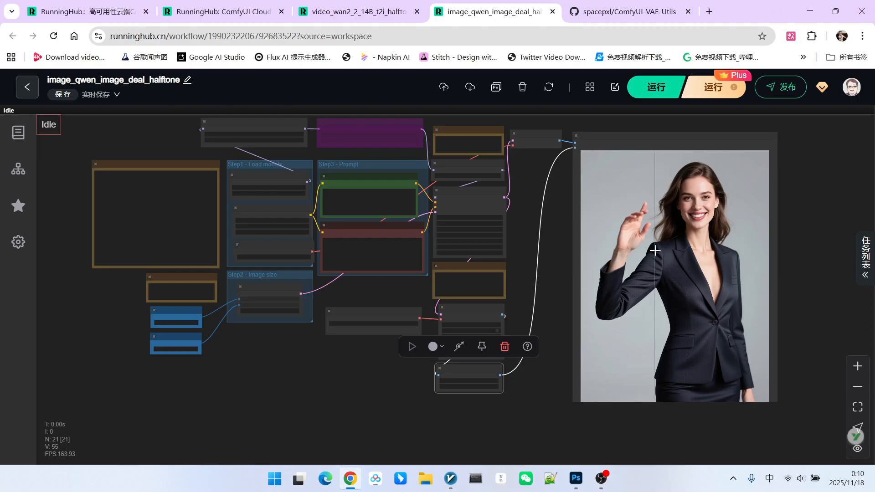